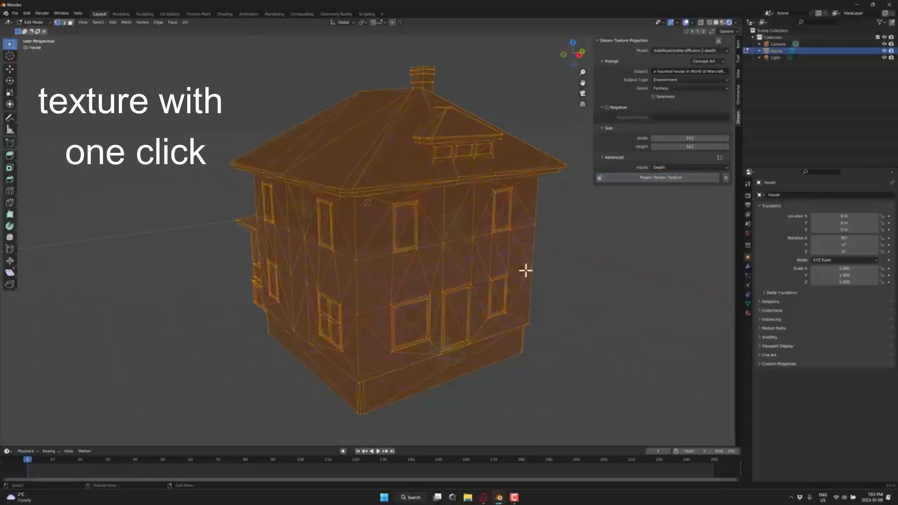
# Step: Project a Dream Texture onto the house and view the seamless brick image repeating
pyautogui.click(659, 177)
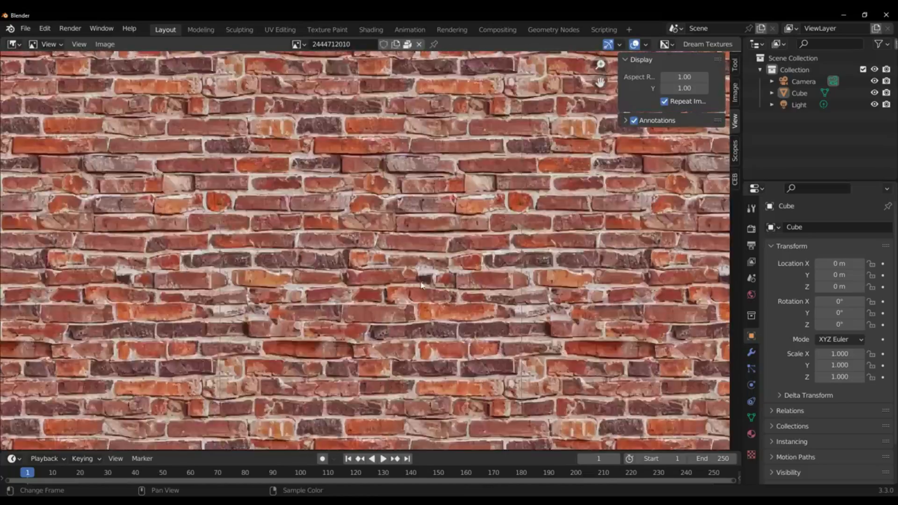
# Step: Generate a 'brick wall' Dream Texture set to tile seamlessly on both axes
pyautogui.click(707, 44)
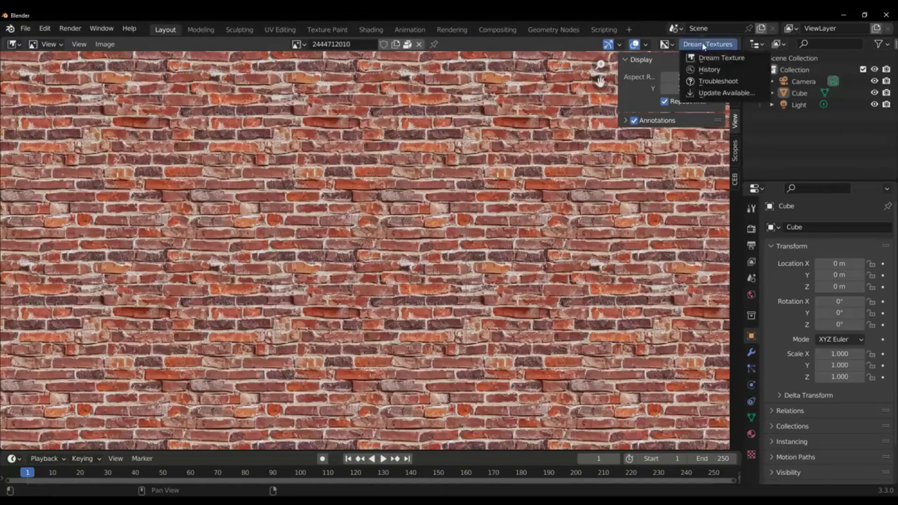
pyautogui.click(721, 57)
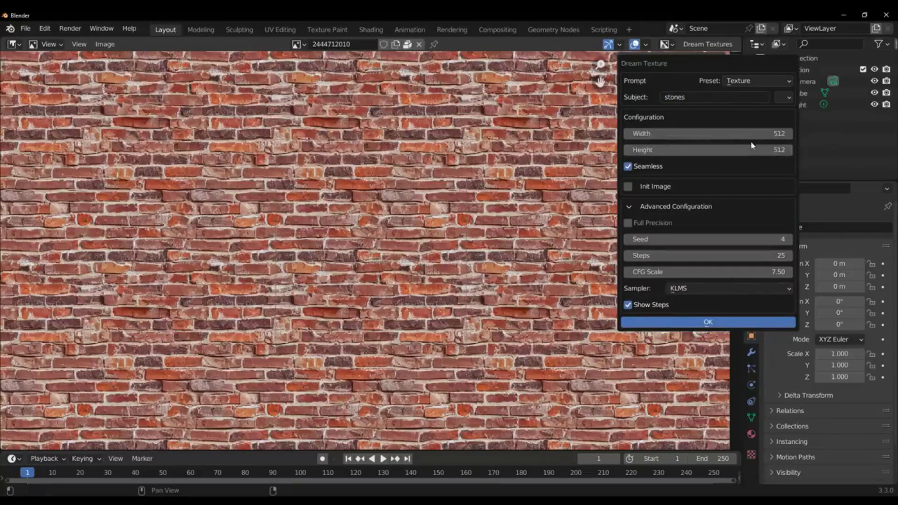
pyautogui.click(707, 322)
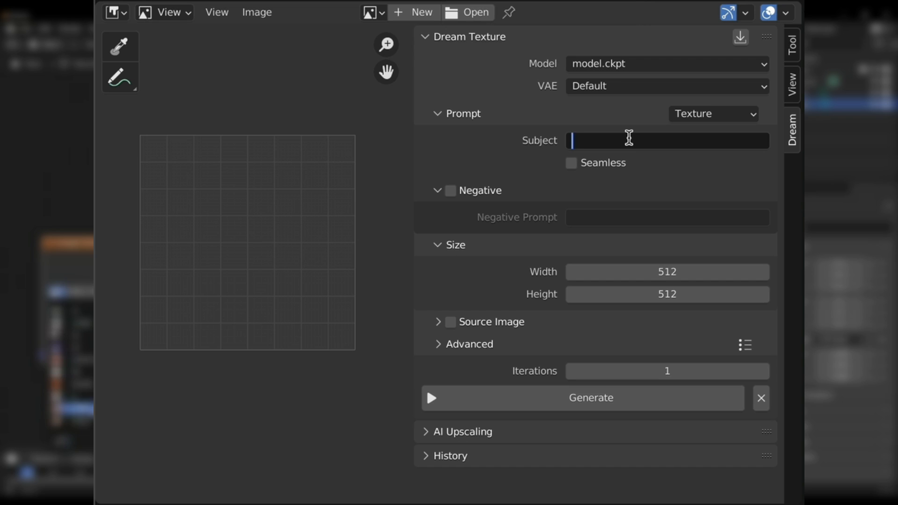
pyautogui.click(571, 163)
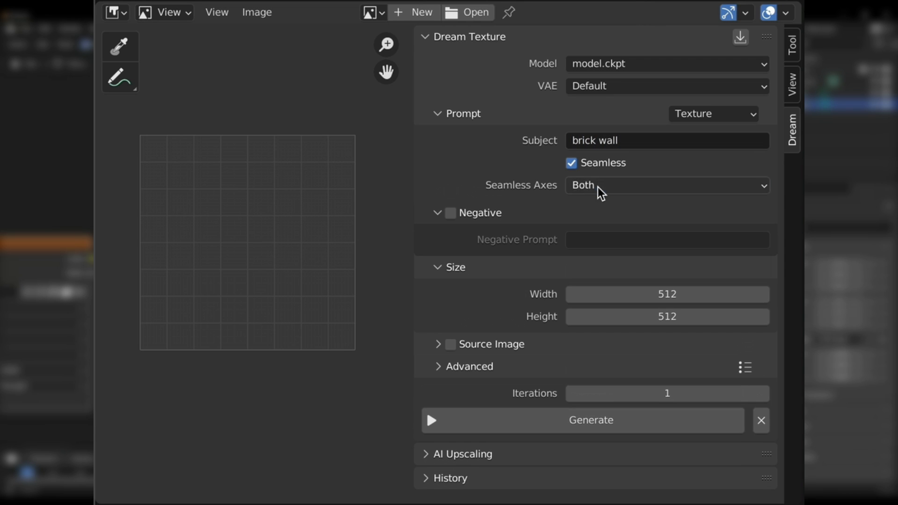
pyautogui.click(583, 420)
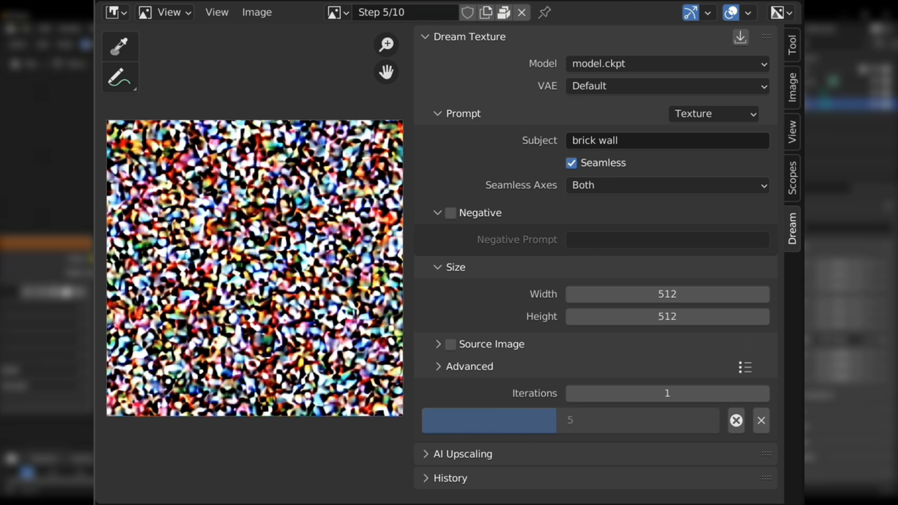
pyautogui.click(558, 91)
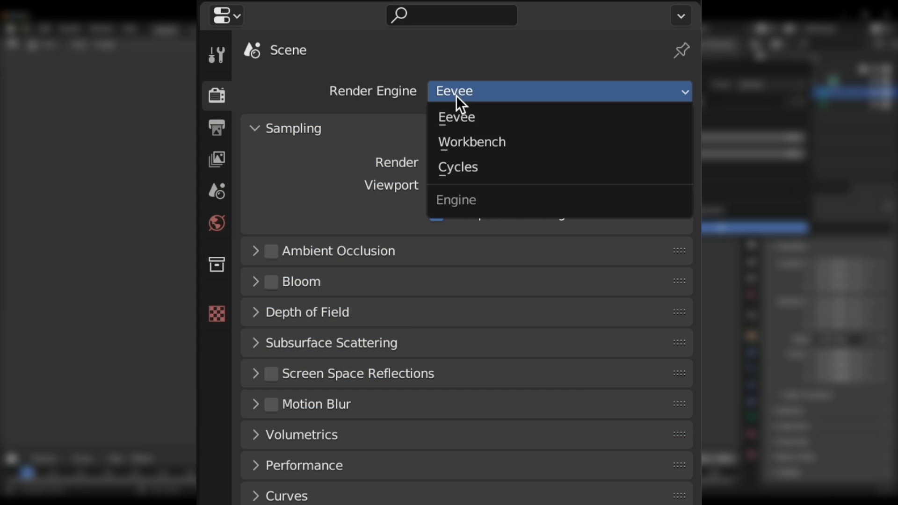
# Step: Switch the scene's render engine from Eevee to Cycles
pyautogui.click(457, 166)
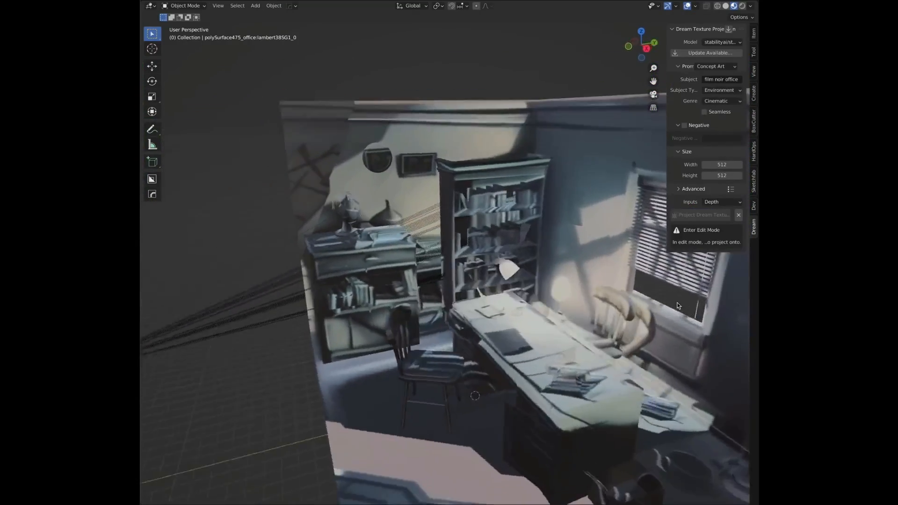
# Step: Enter the projection subject and project a pink sprinkled donut texture onto the torus
pyautogui.write('Salami Pi')
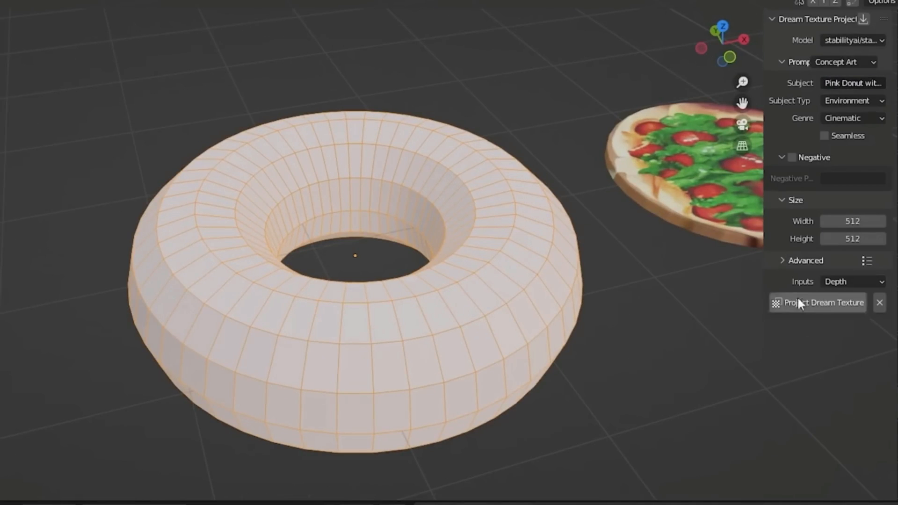
pyautogui.click(823, 302)
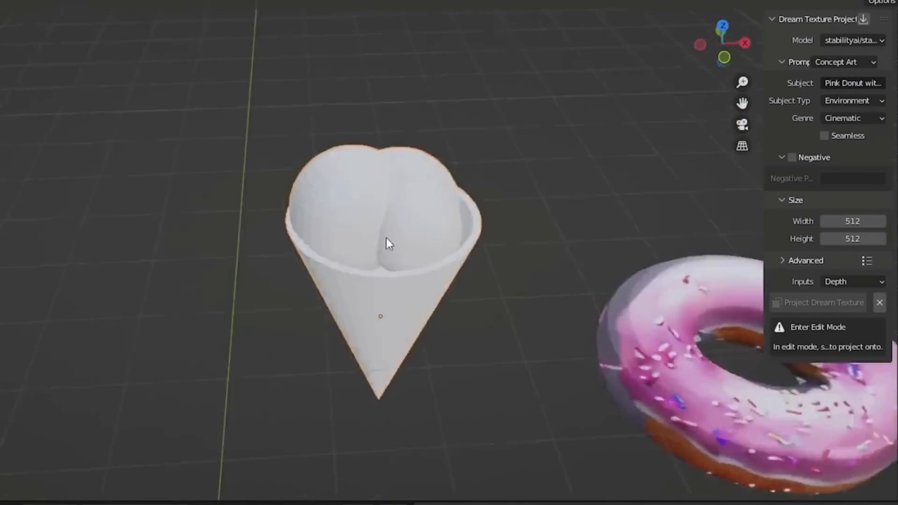